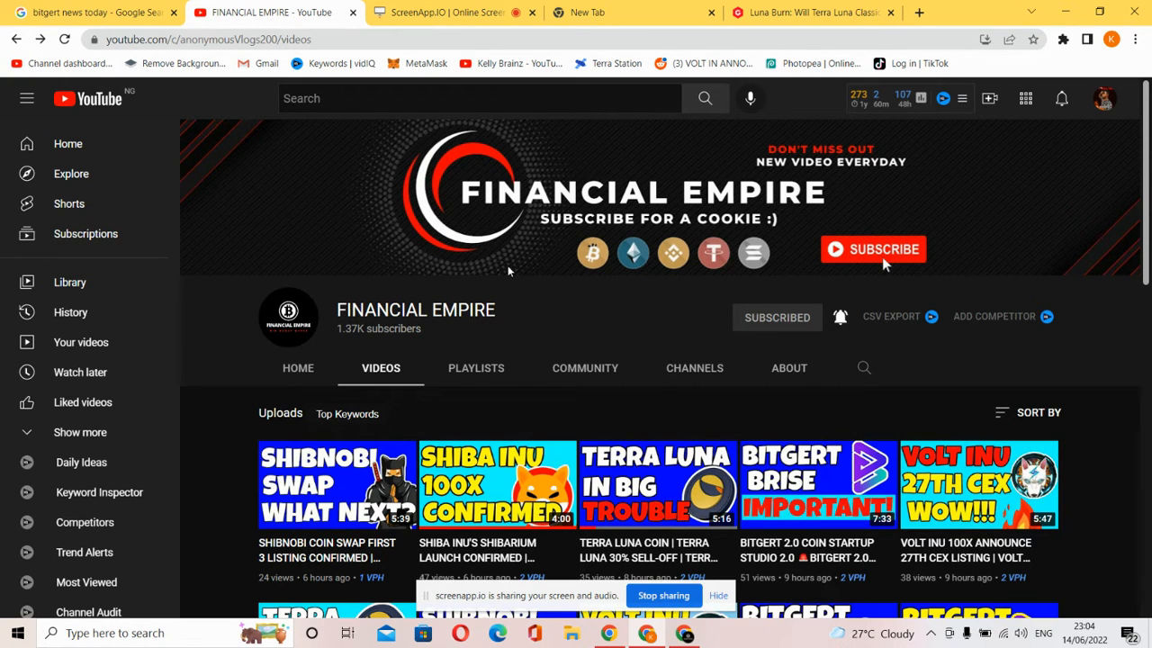
# Step: Switch to the Luna Burn article and scroll past the header image into the intro on Luna's circulating supply
pyautogui.click(810, 13)
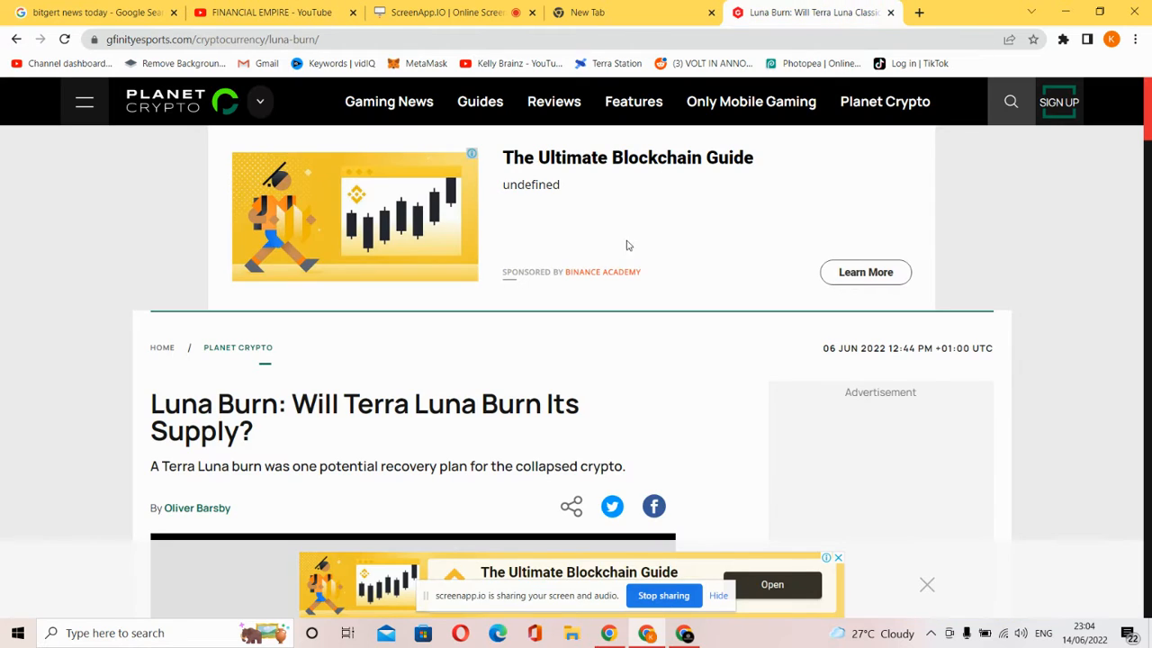
pyautogui.scroll(-3)
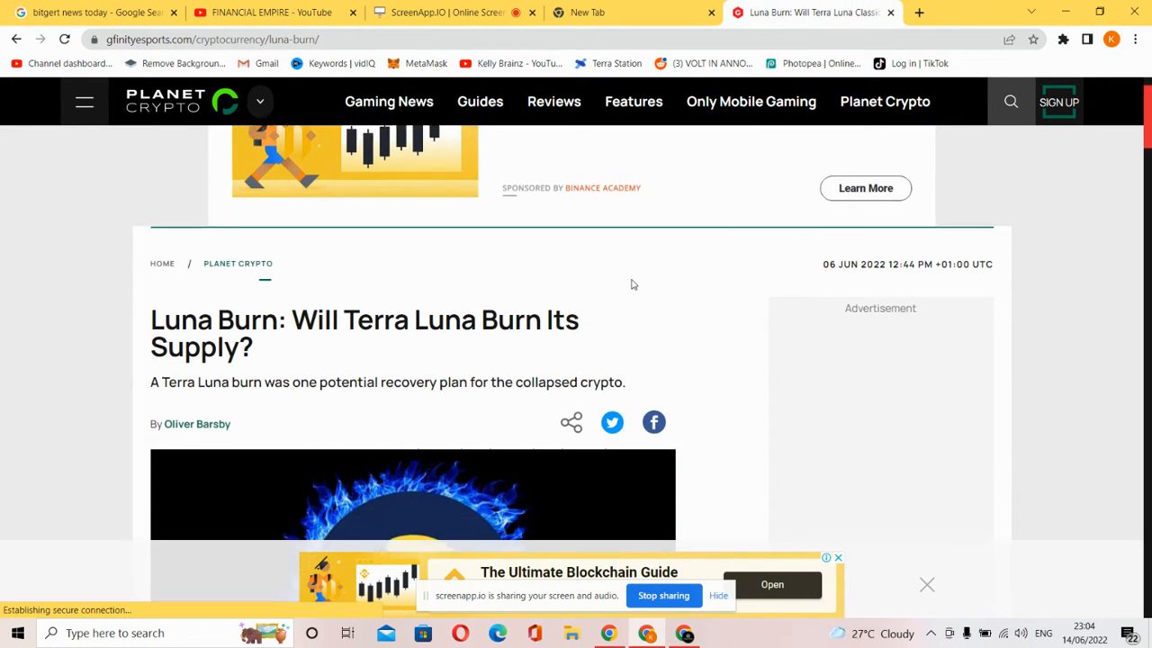
pyautogui.scroll(-3)
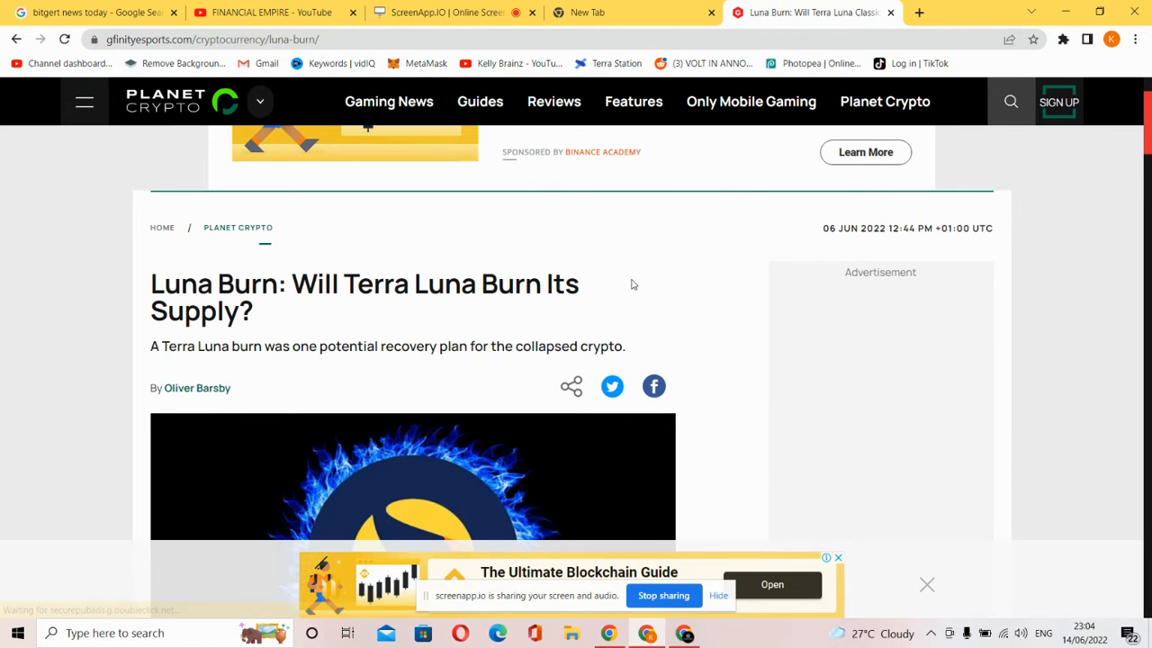
pyautogui.scroll(-3)
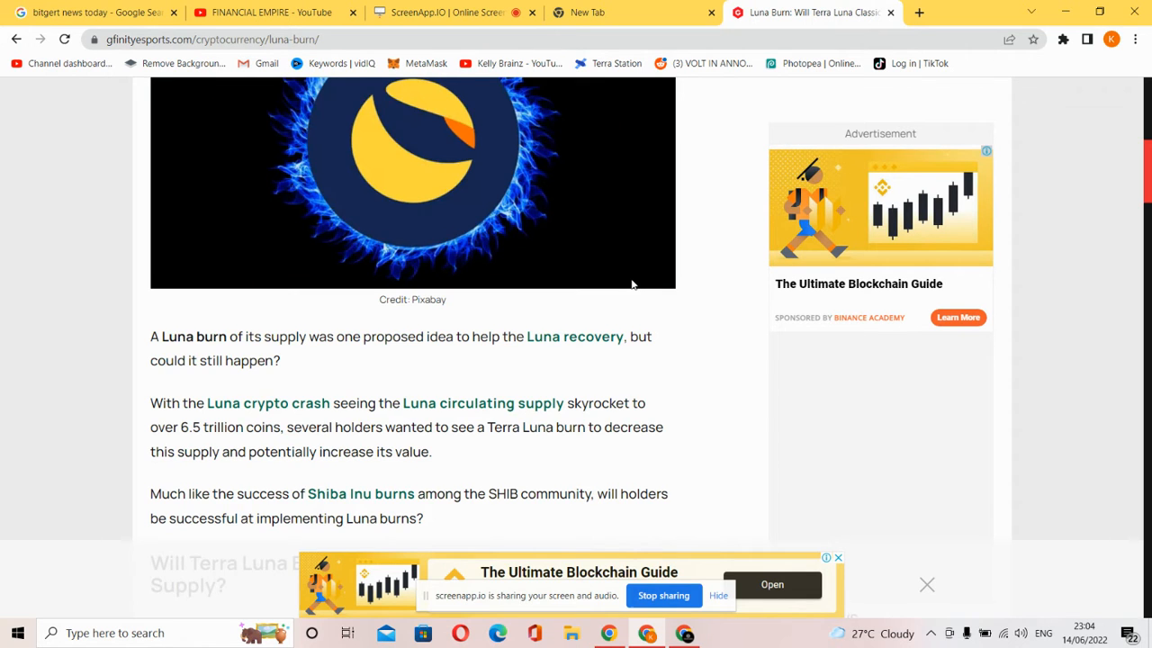
pyautogui.scroll(-3)
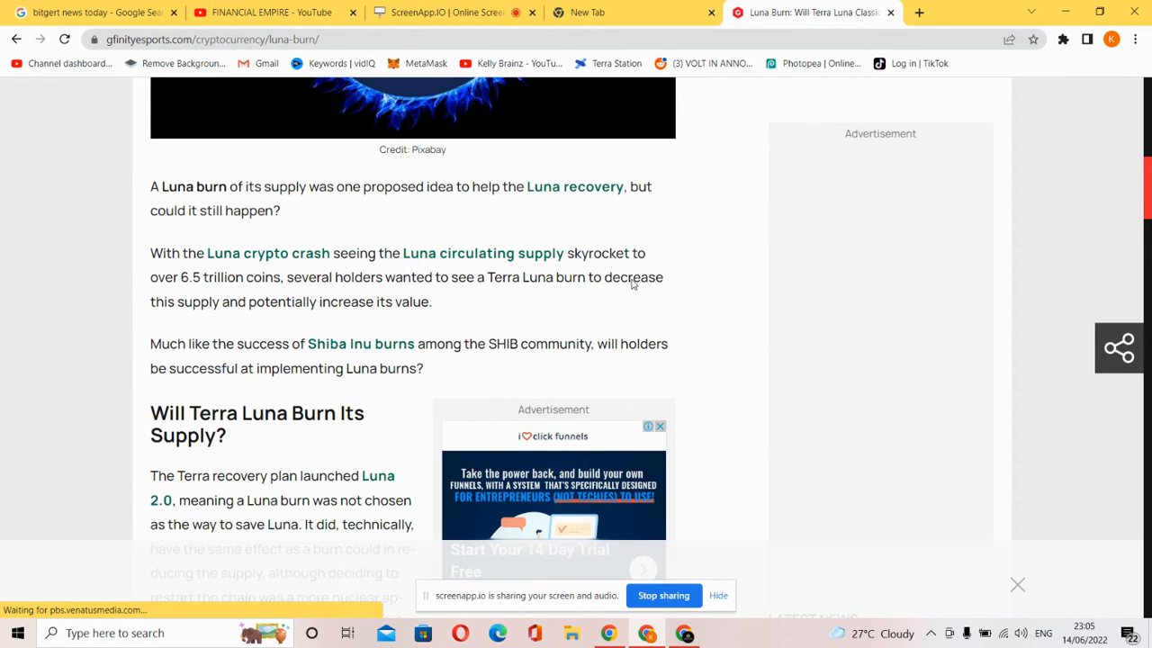
# Step: Read through the section on the Luna 2.0 recovery plan and its 1-billion supply
pyautogui.scroll(-3)
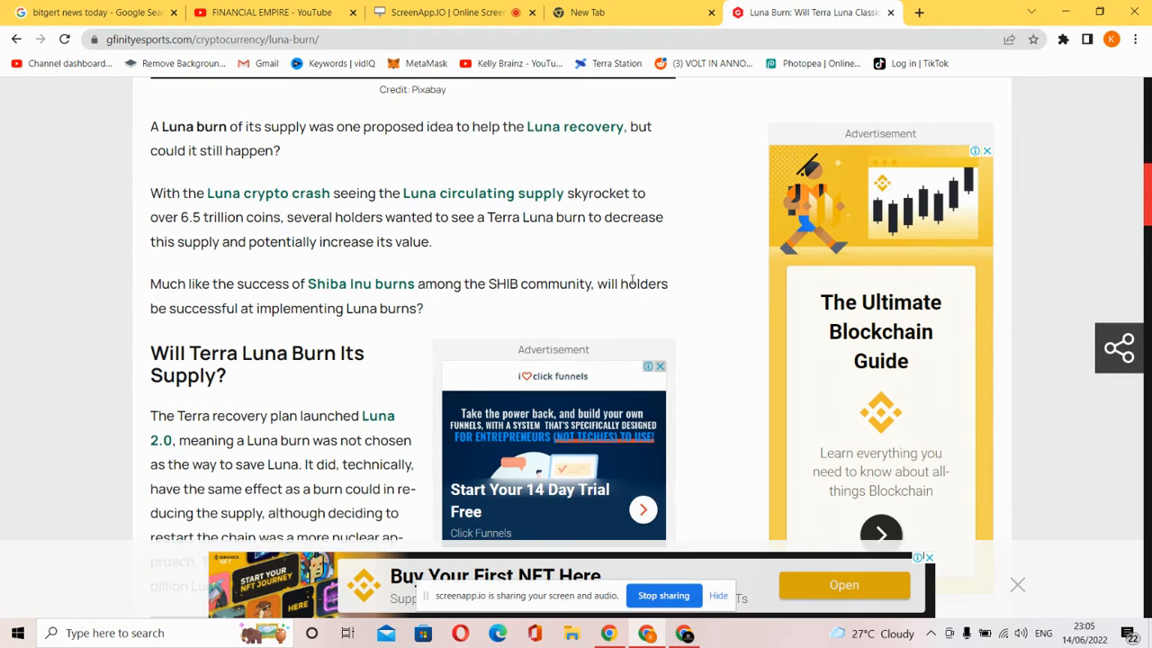
pyautogui.scroll(-3)
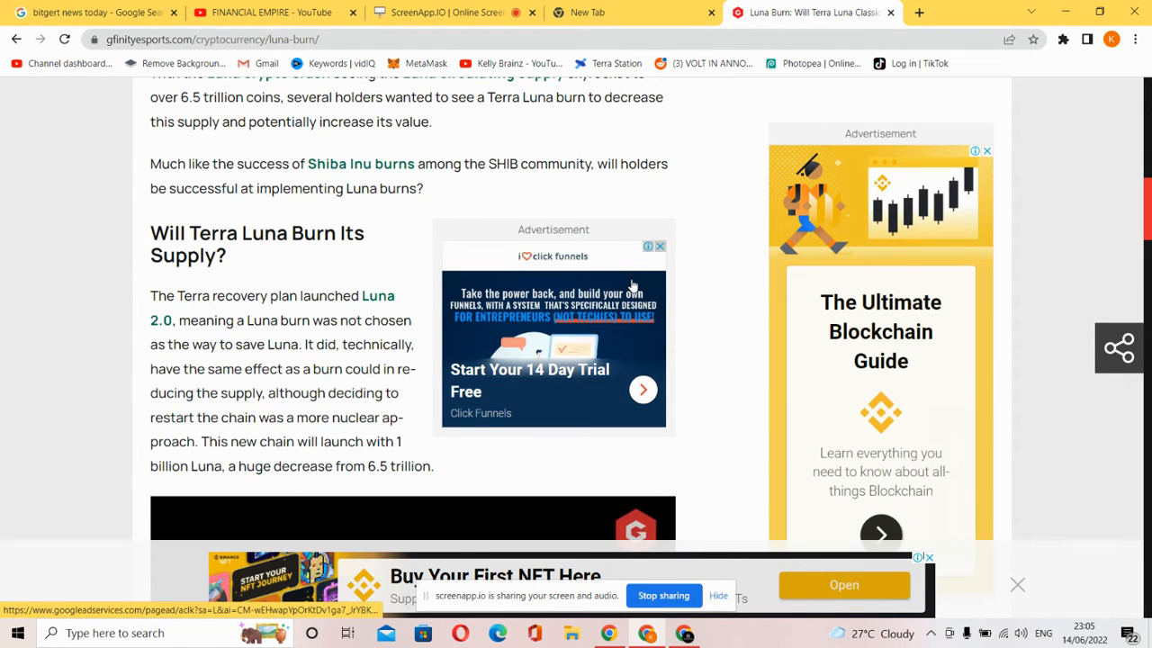
pyautogui.scroll(-3)
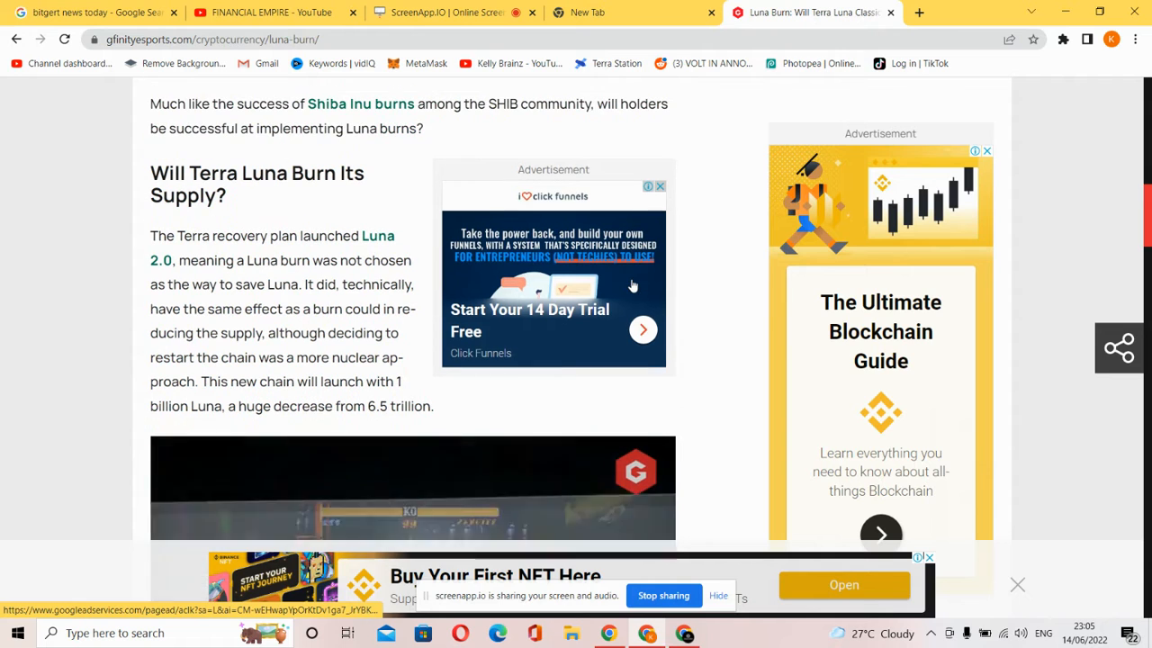
pyautogui.scroll(-3)
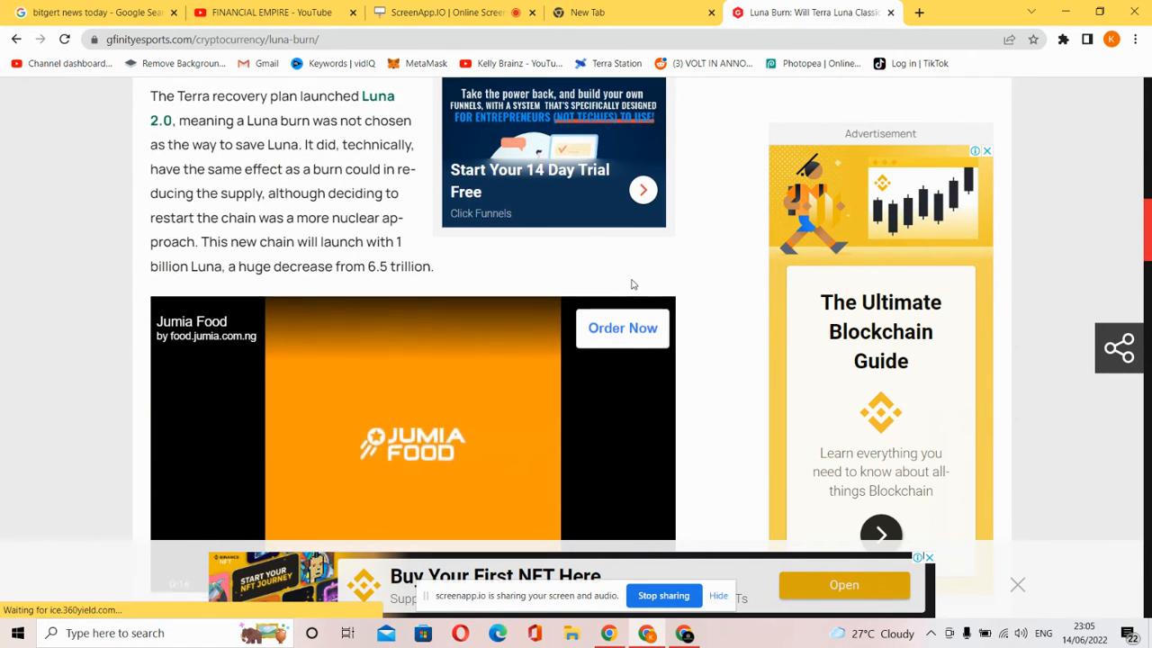
# Step: Read past the table of contents to Binance's stance and the embedded CZ tweet on reducing supply via burn
pyautogui.scroll(-3)
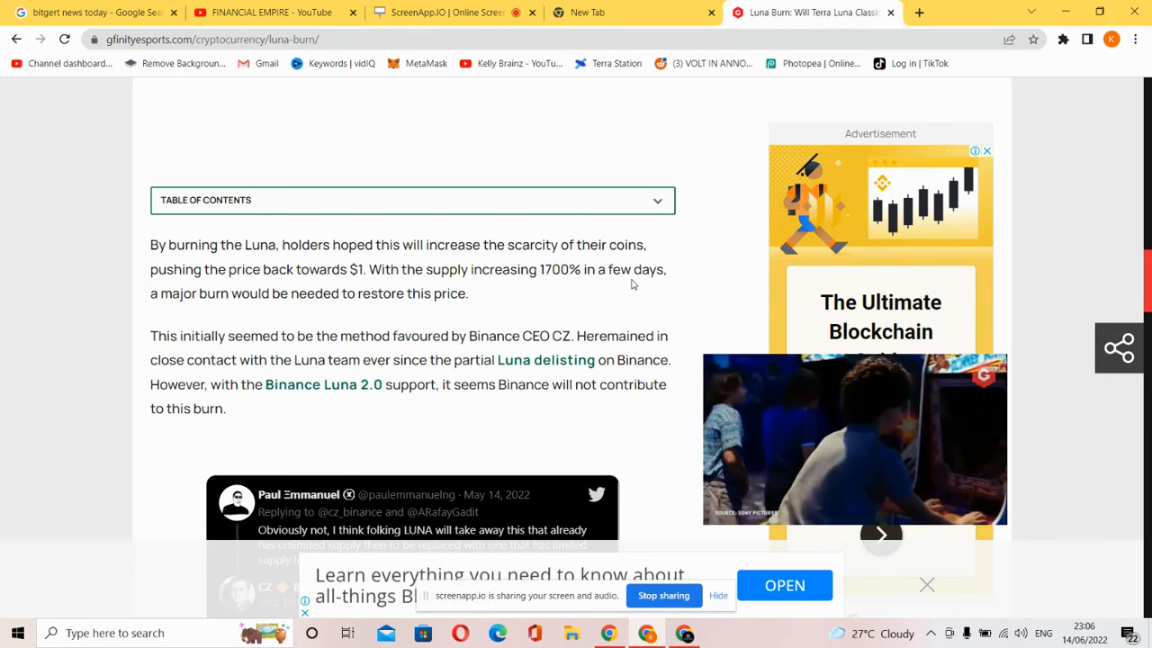
pyautogui.scroll(-3)
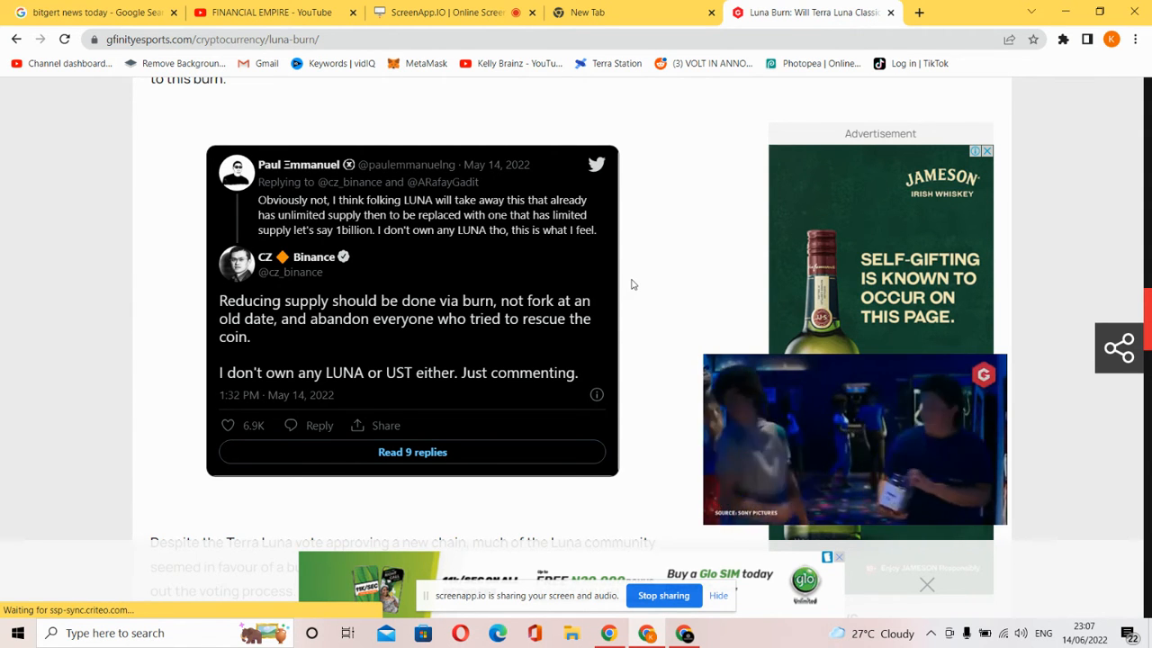
pyautogui.scroll(-3)
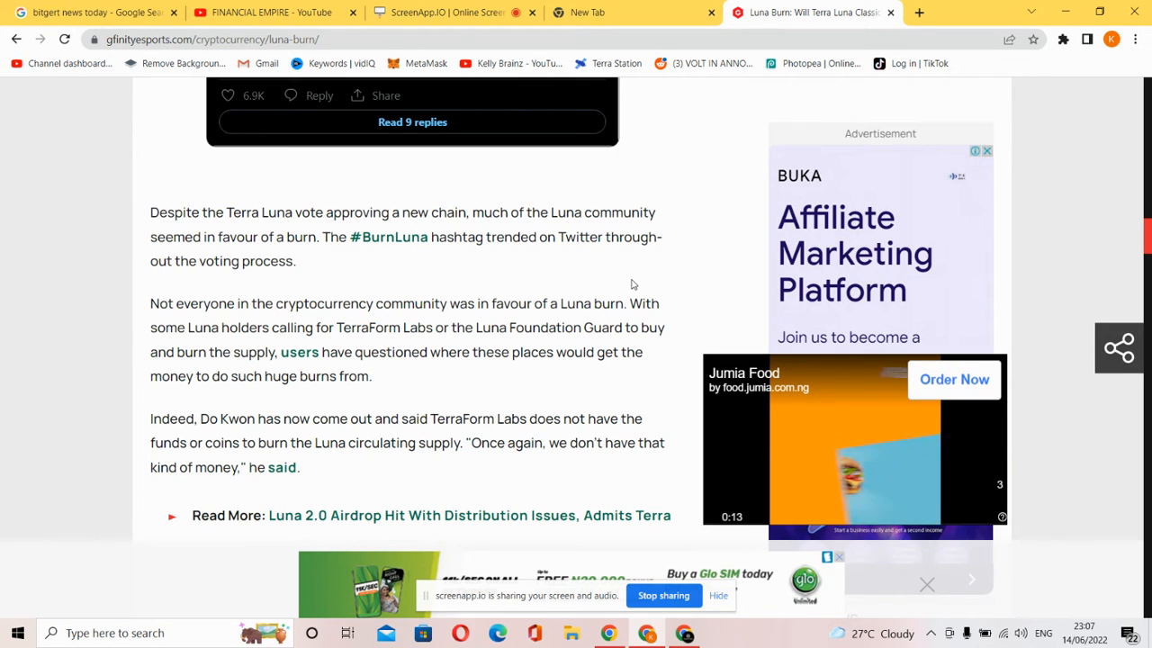
# Step: Read the #BurnLuna paragraphs and Do Kwon's funds statement, reaching the Terra Luna Classic Burn section
pyautogui.scroll(-3)
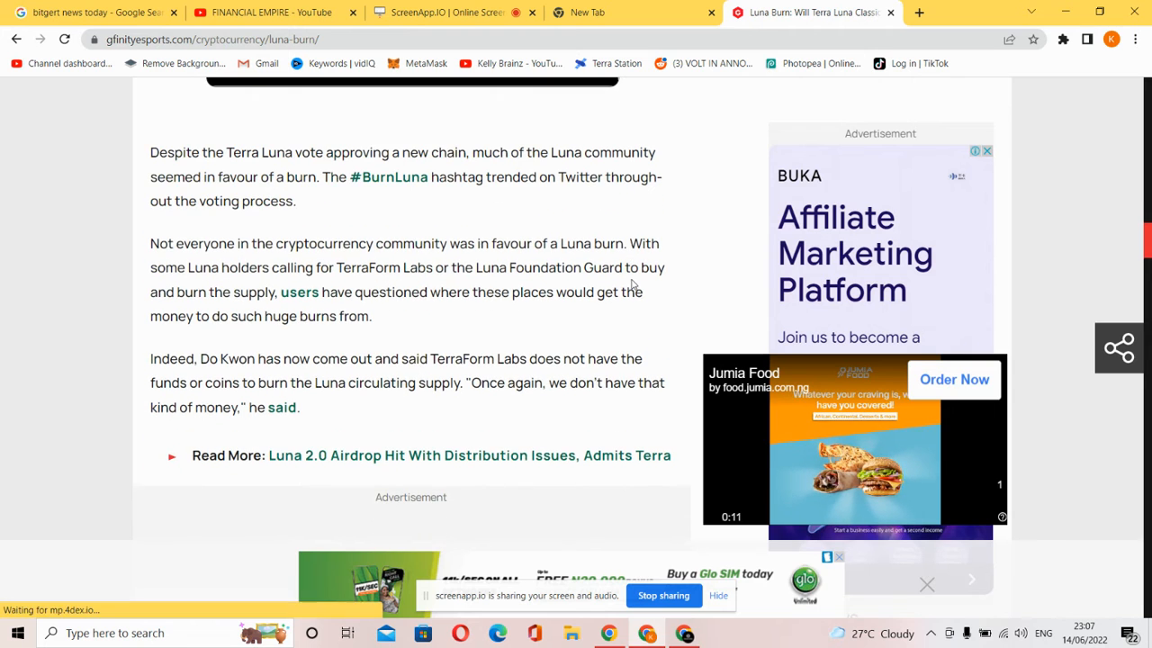
pyautogui.scroll(-3)
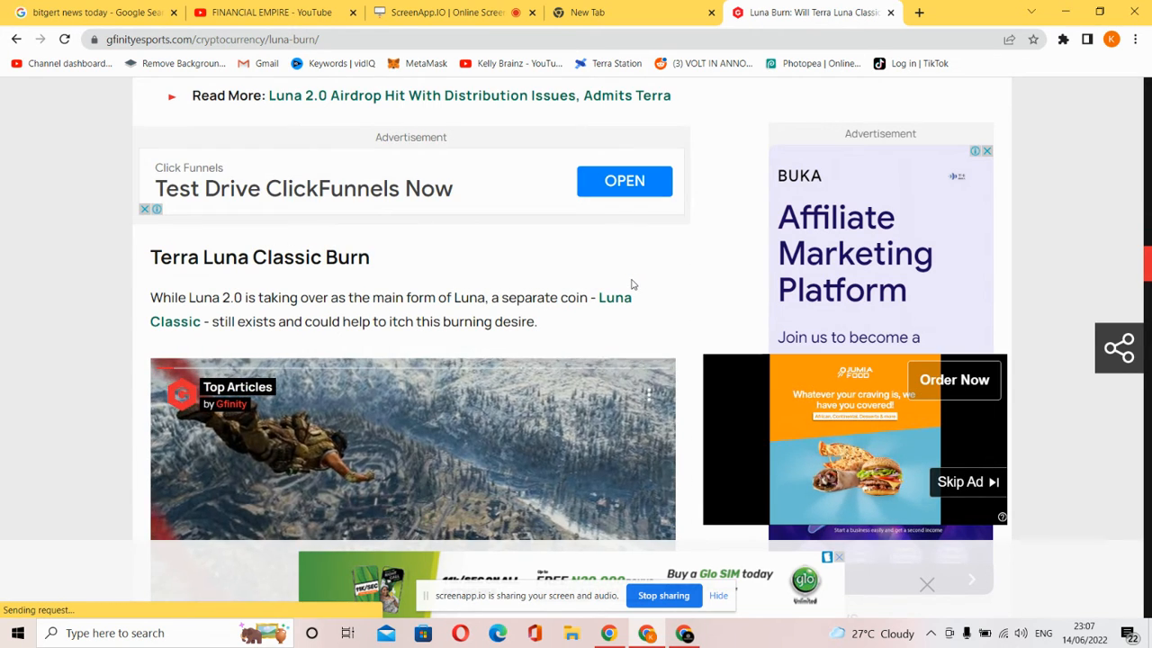
# Step: Read the Terra Luna Classic Burn section down to the Luna Burn Rate heading and its 810.55 million figure
pyautogui.scroll(-3)
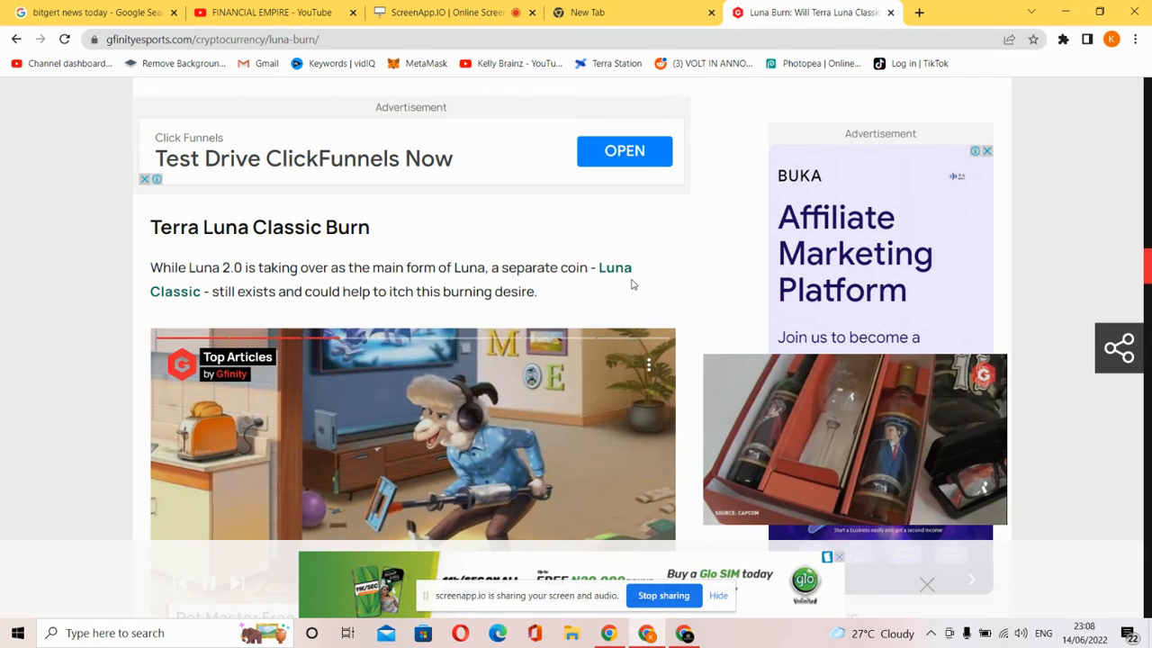
pyautogui.scroll(-3)
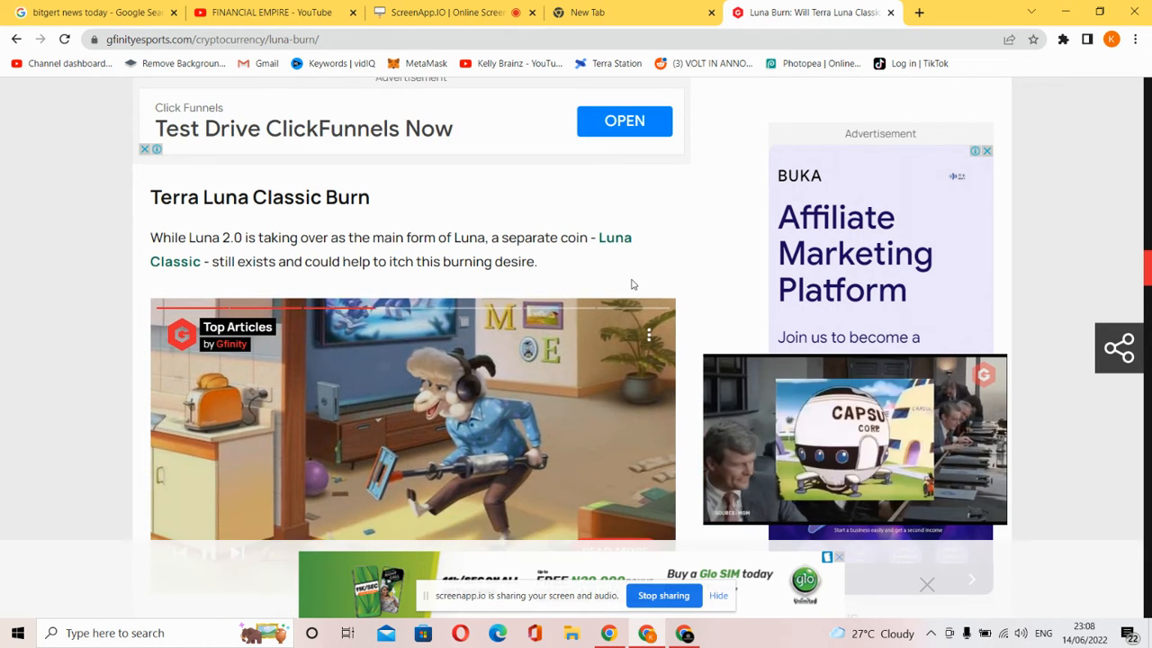
pyautogui.scroll(-3)
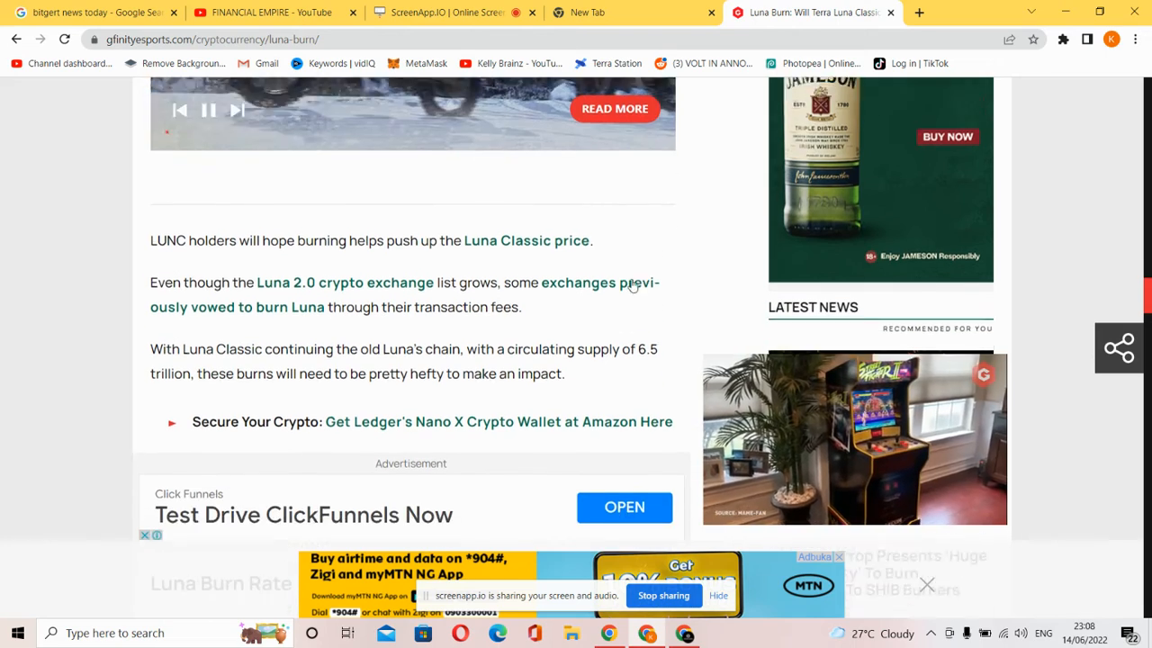
pyautogui.scroll(-3)
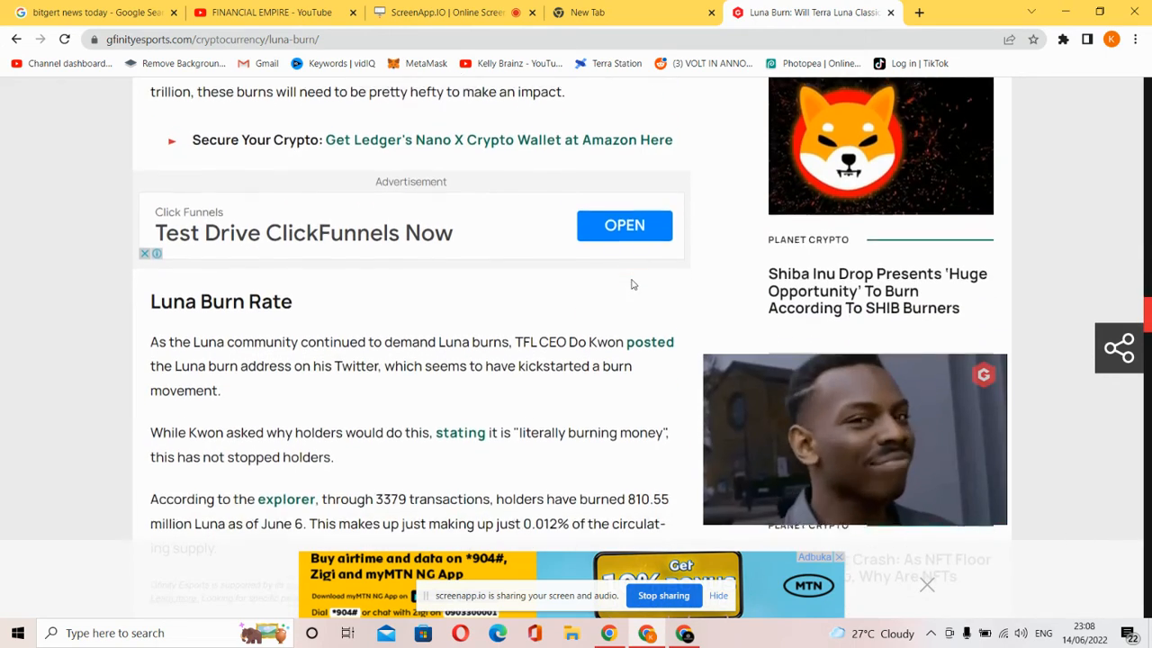
pyautogui.scroll(-3)
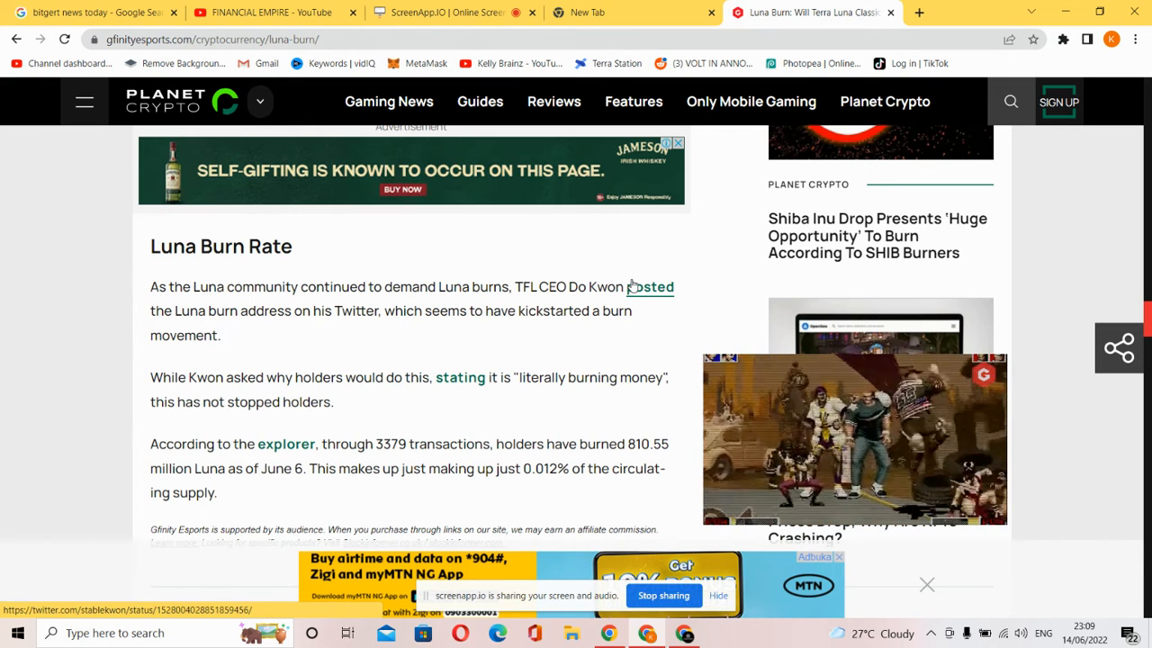
# Step: Read the Luna Burn Rate figures, then scroll back up to the article title and 6 June 2022 byline
pyautogui.scroll(-3)
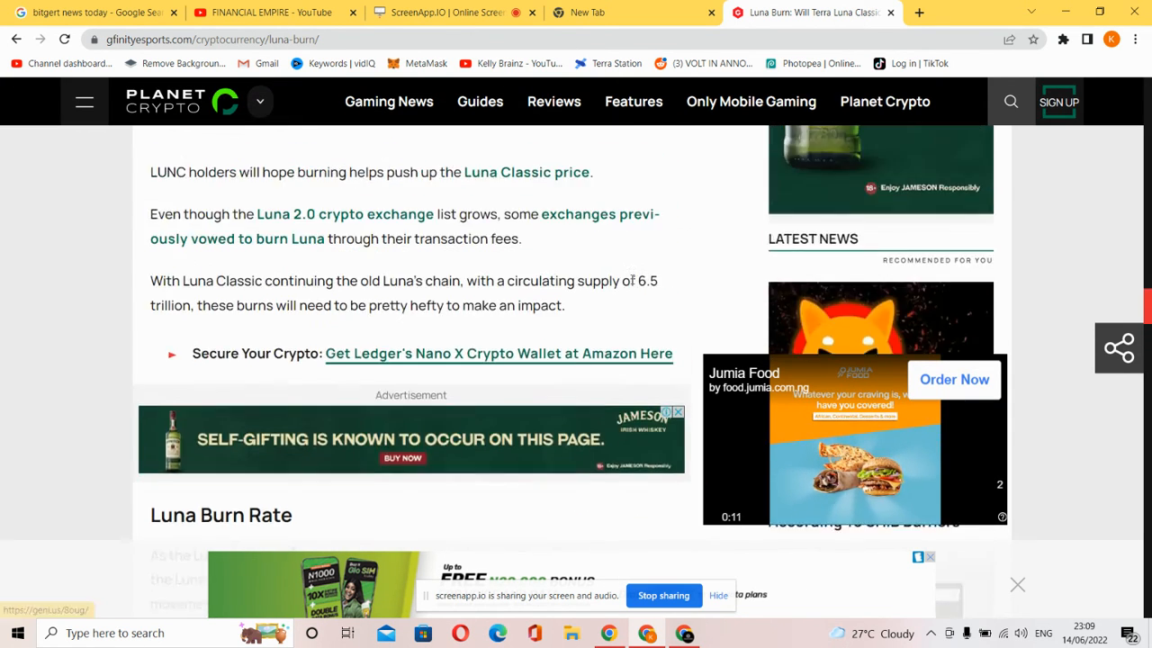
pyautogui.scroll(-3)
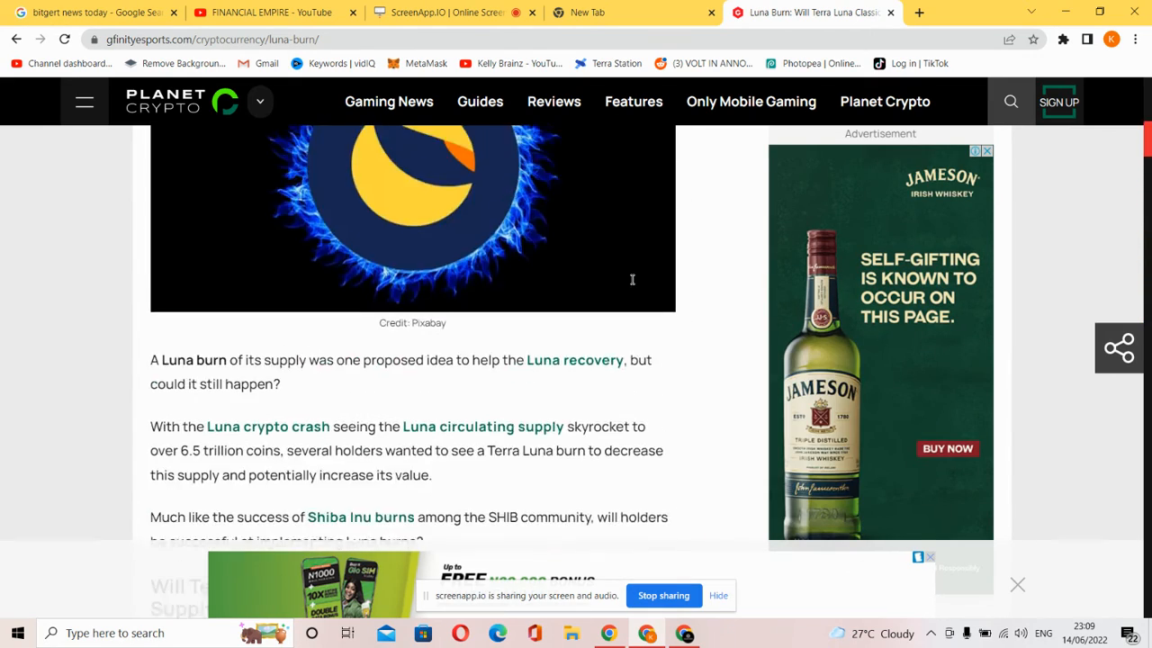
pyautogui.scroll(3)
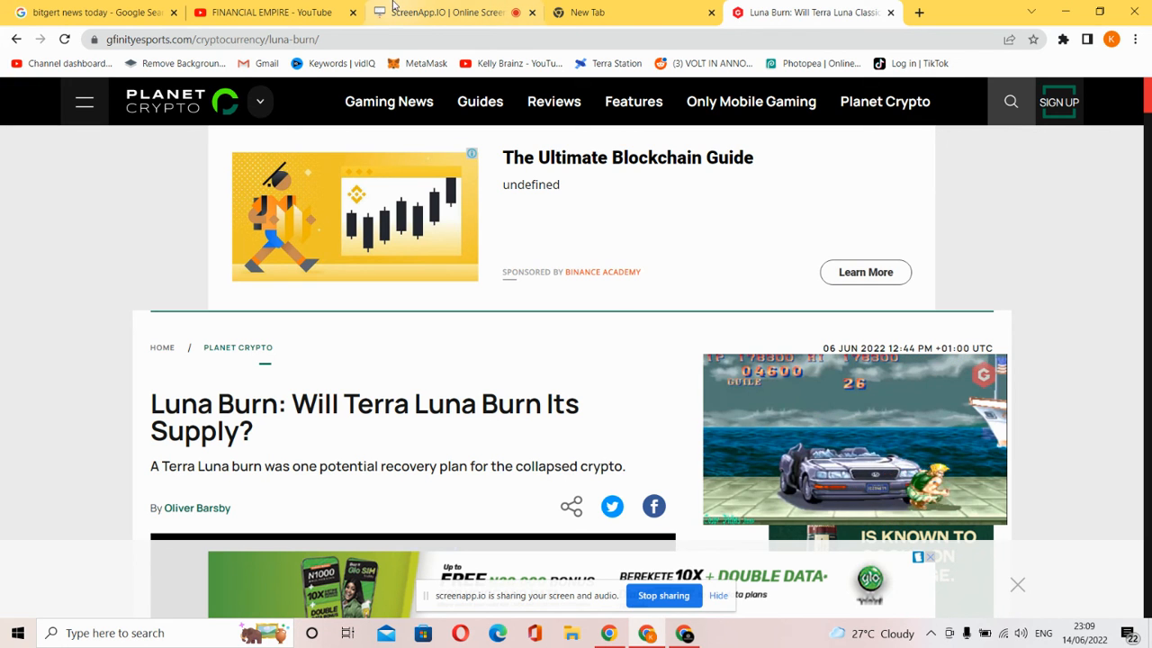
# Step: Return to the Financial Empire YouTube channel's videos page
pyautogui.click(267, 13)
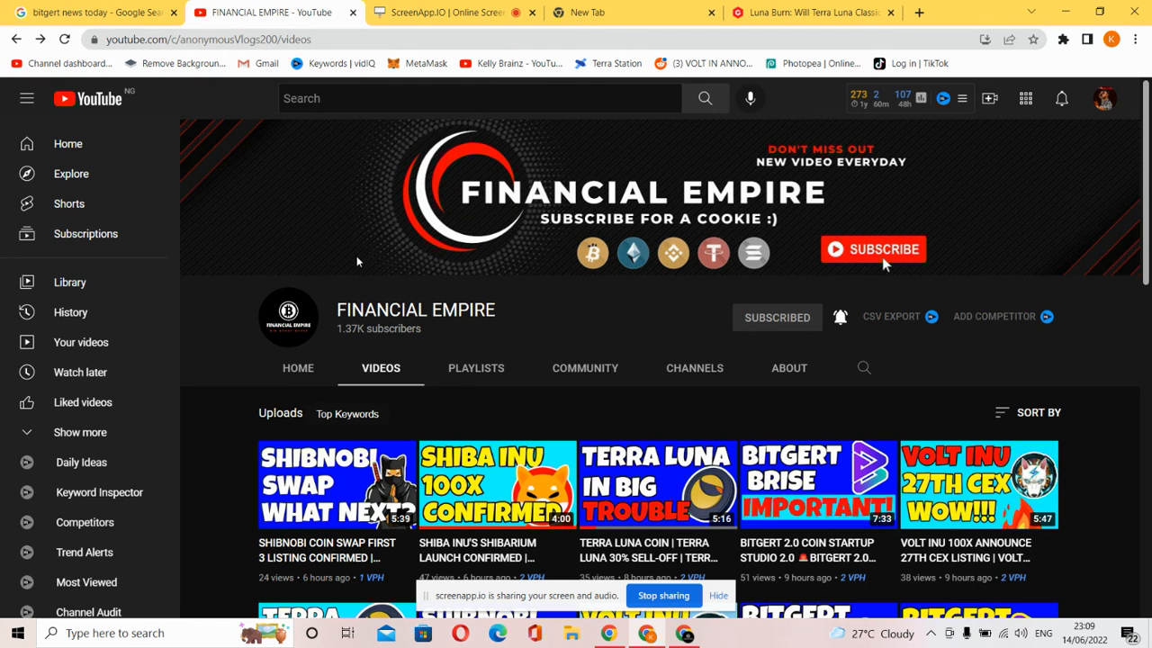
pyautogui.moveTo(382, 266)
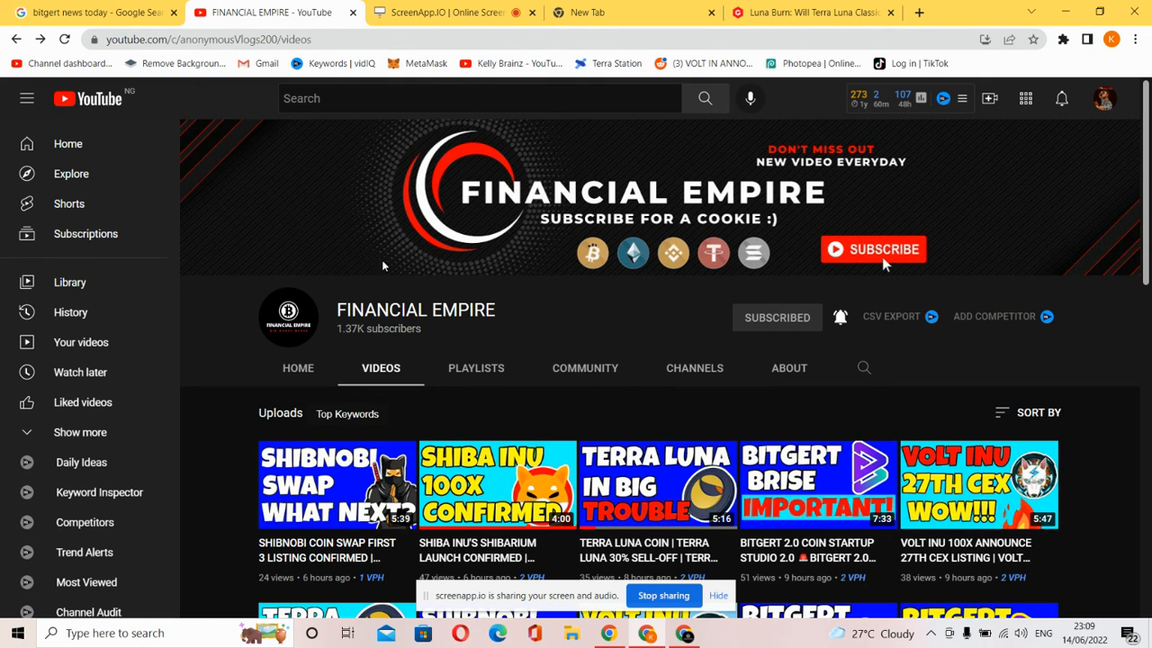
pyautogui.moveTo(597, 419)
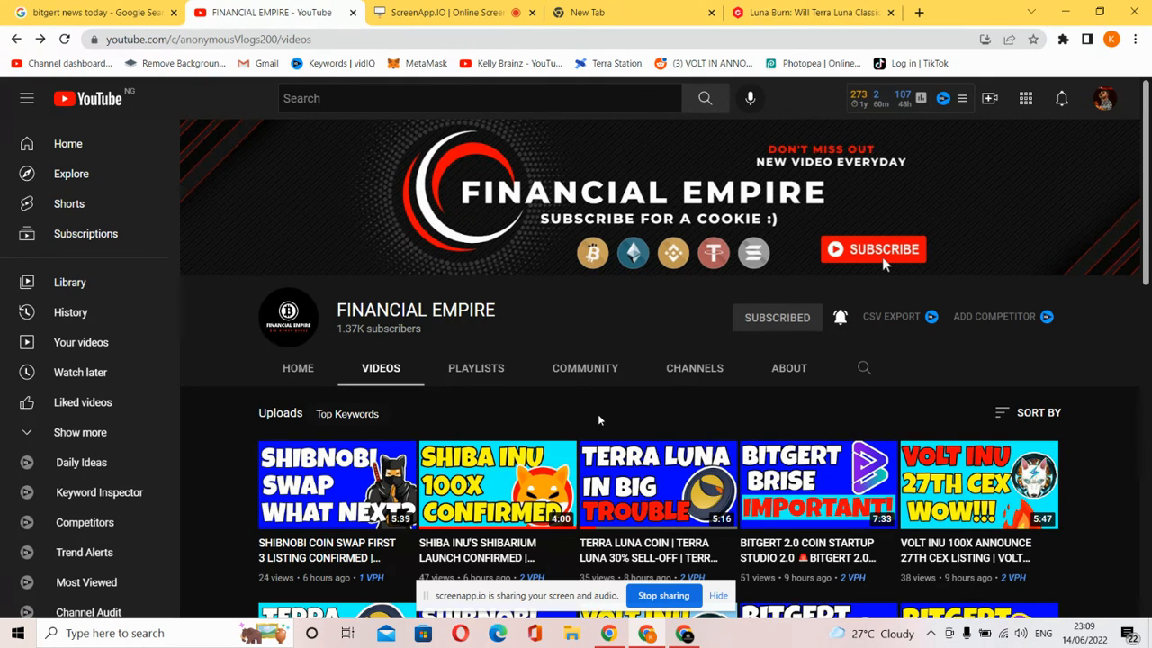